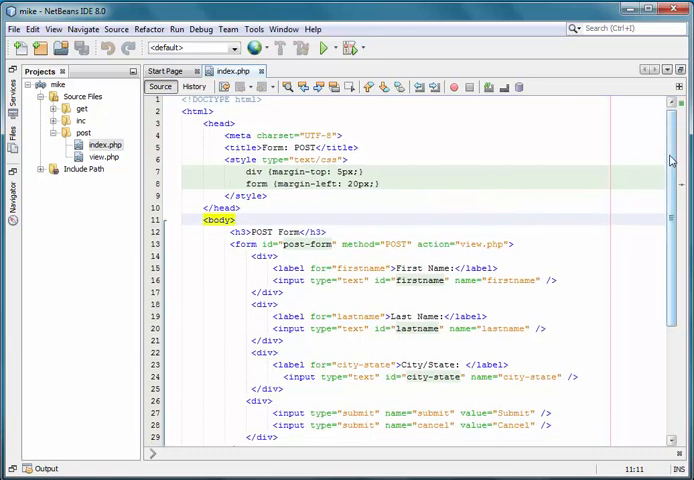
Step: Scroll through index.php's POST form code and open view.php from the post folder
scroll("down", 3)
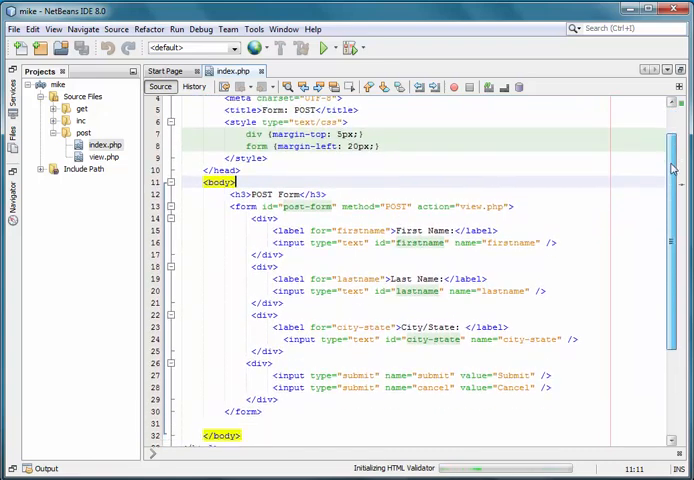
scroll("down", 3)
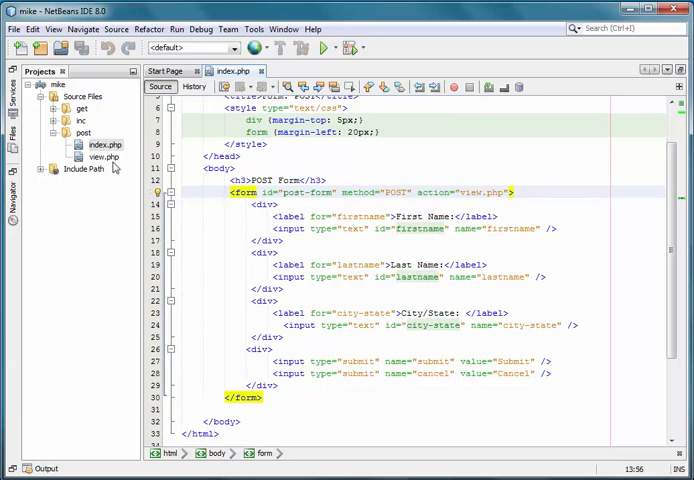
left_click(103, 157)
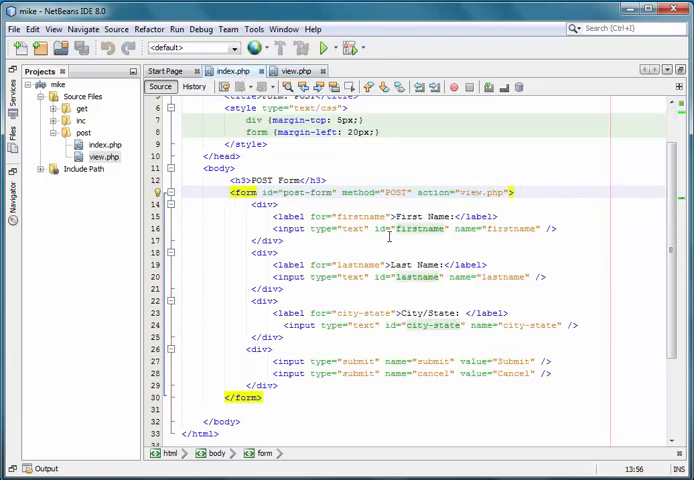
left_click(483, 192)
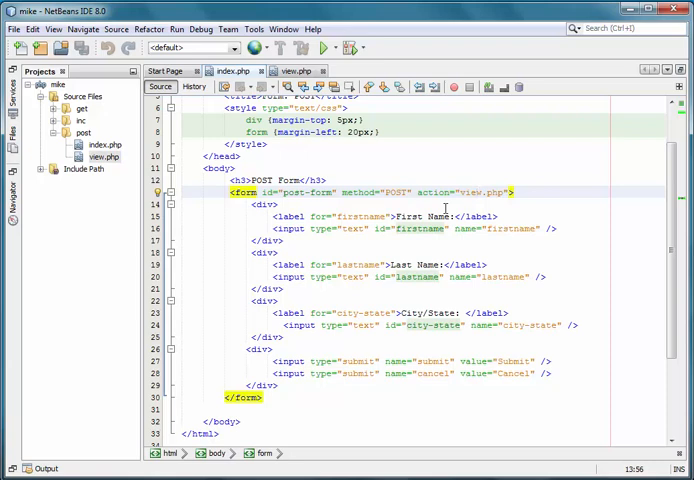
left_click(477, 192)
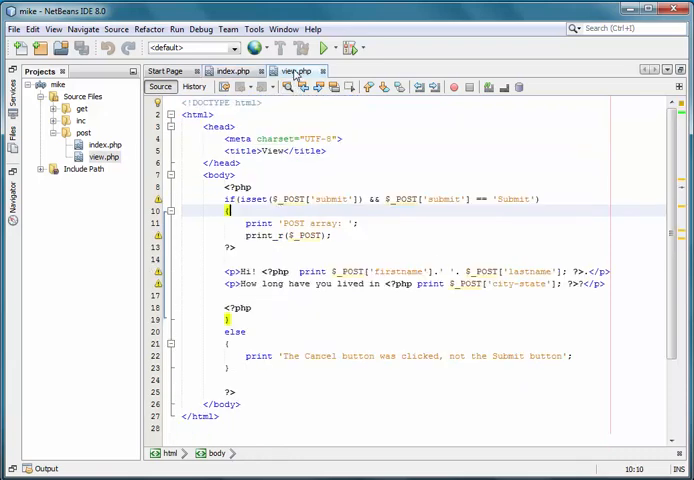
mouse_move(420, 252)
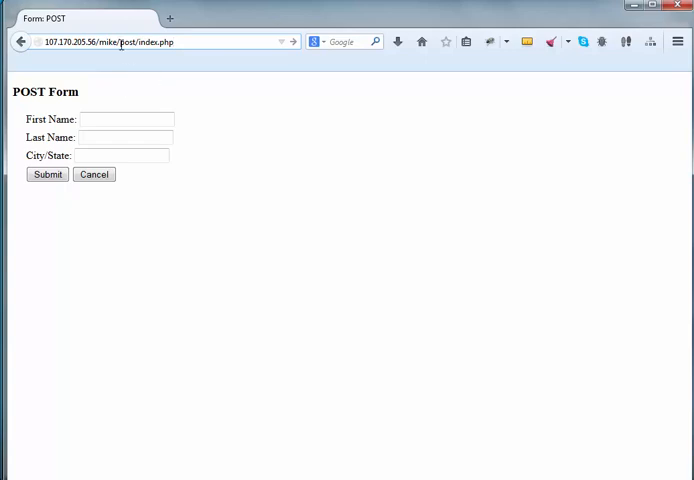
mouse_move(170, 61)
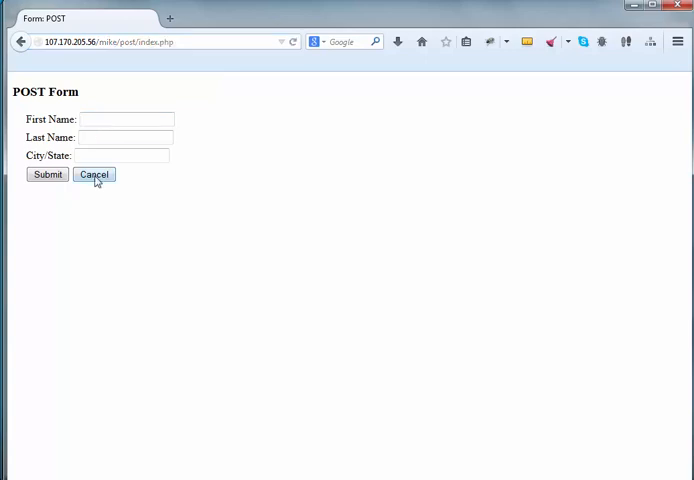
Step: Click Cancel on the empty form to trigger view.php's cancel message
left_click(94, 174)
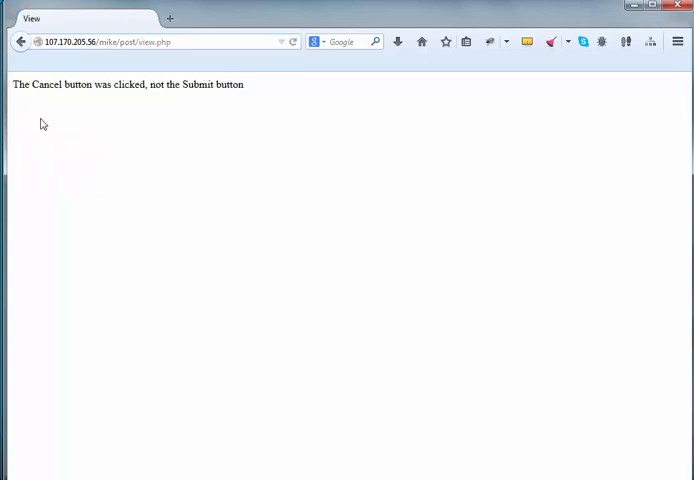
mouse_move(121, 98)
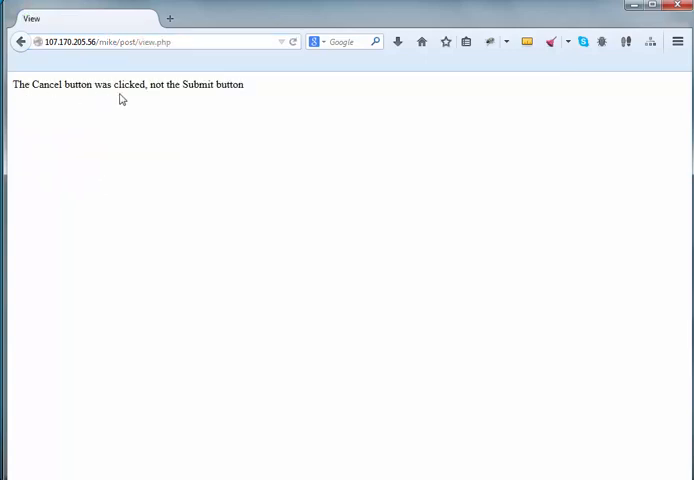
mouse_move(614, 33)
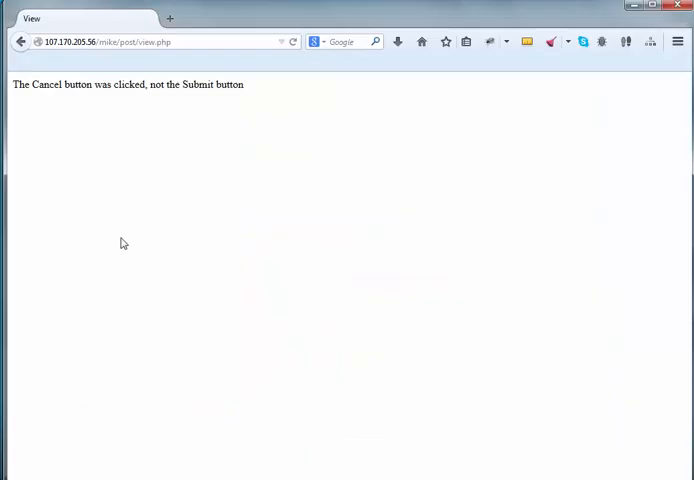
left_click(20, 41)
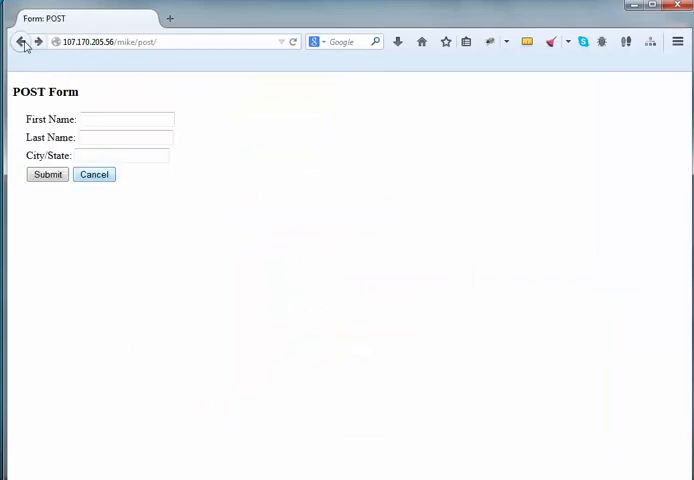
left_click(125, 119)
type("Miche")
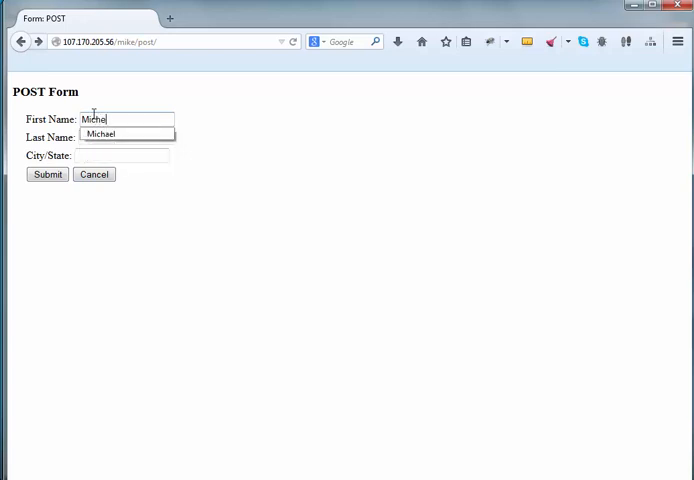
left_click(101, 134)
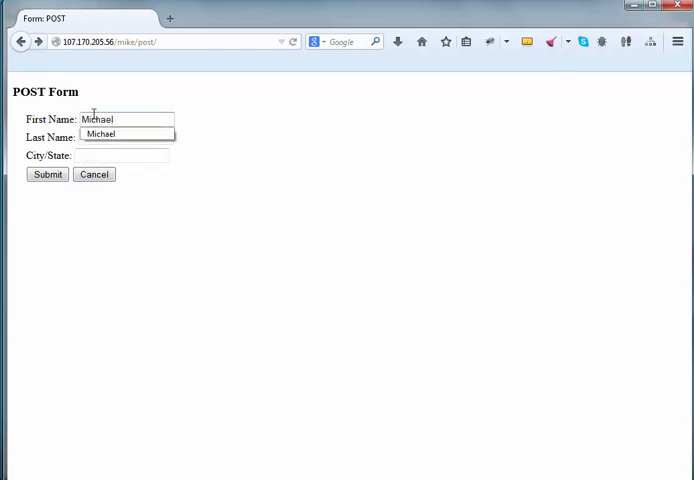
type("P")
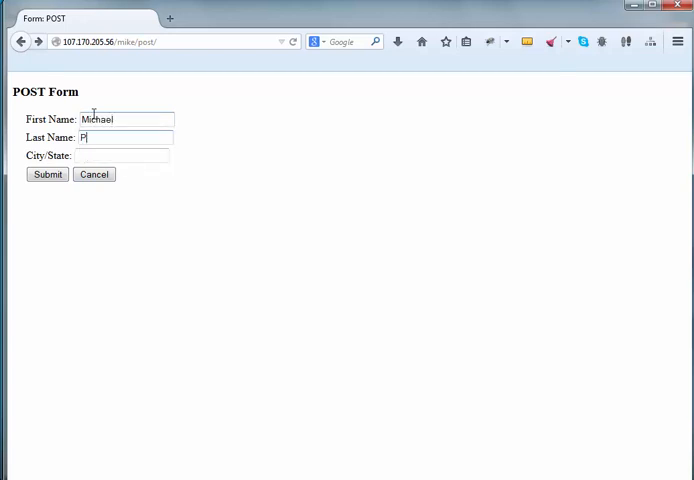
type("eters")
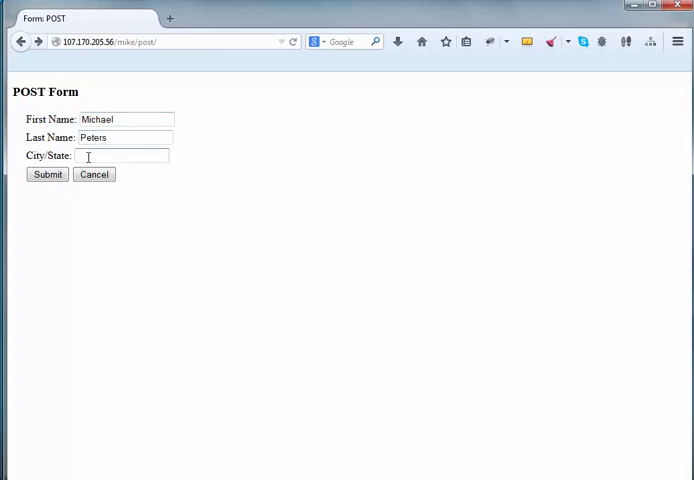
type("Topper")
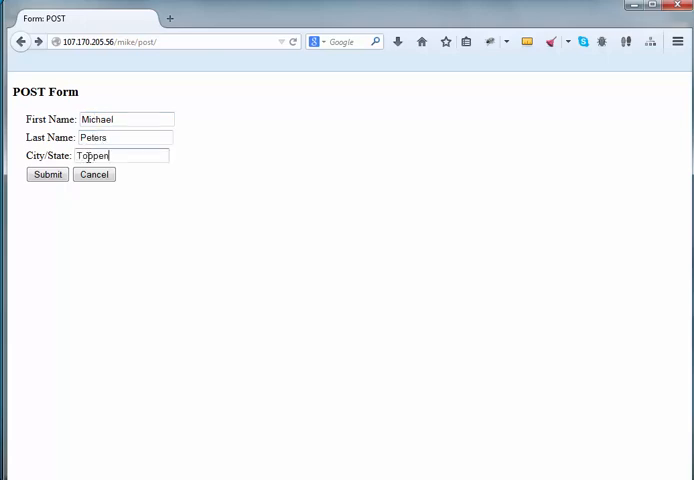
key("BackSpace")
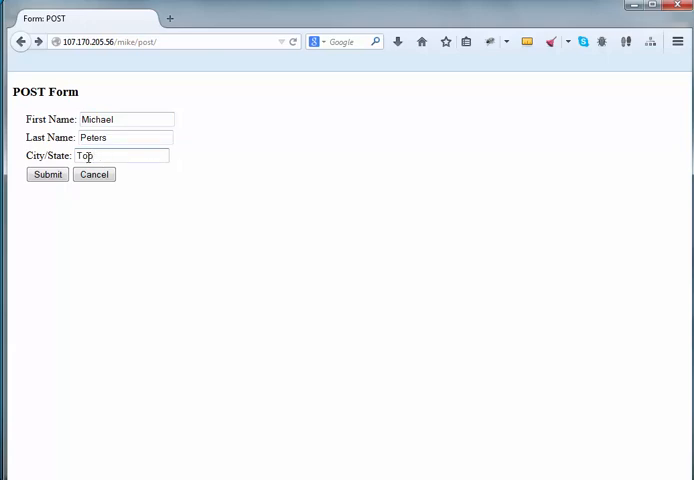
type("penish, WA")
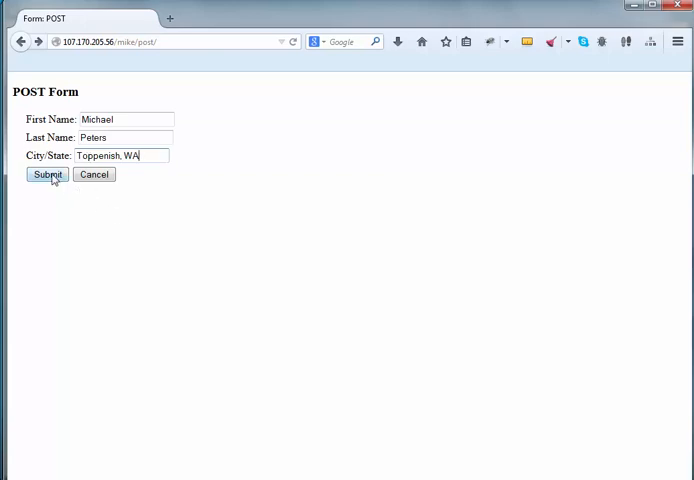
left_click(47, 174)
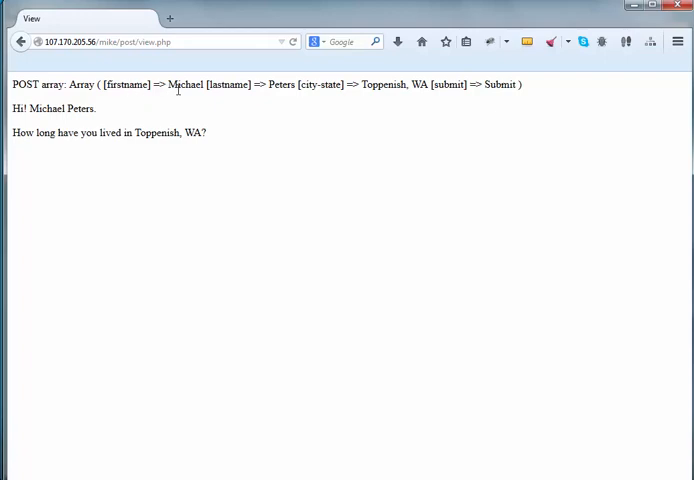
mouse_move(262, 101)
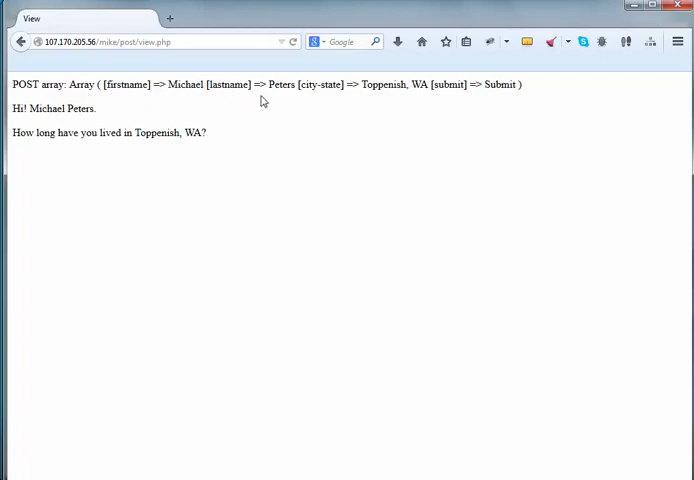
mouse_move(371, 100)
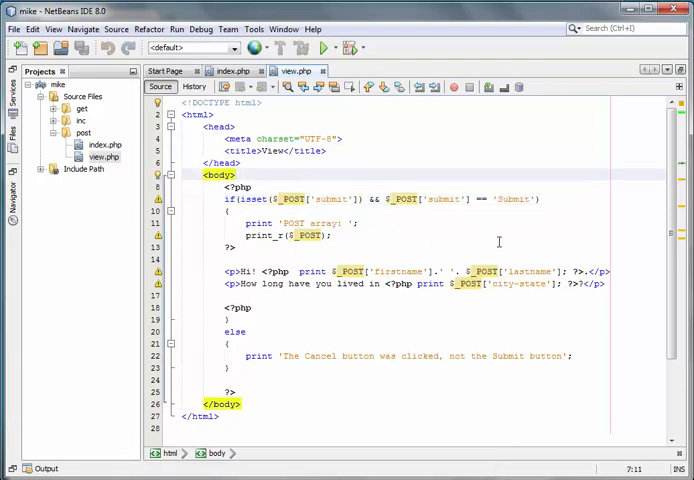
mouse_move(317, 198)
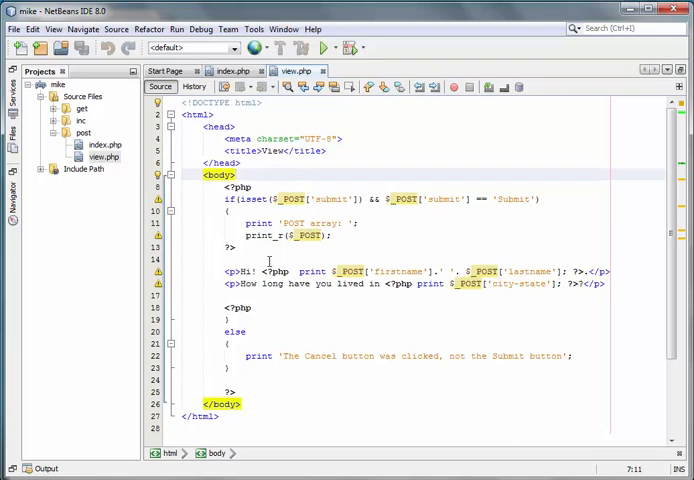
left_click(103, 145)
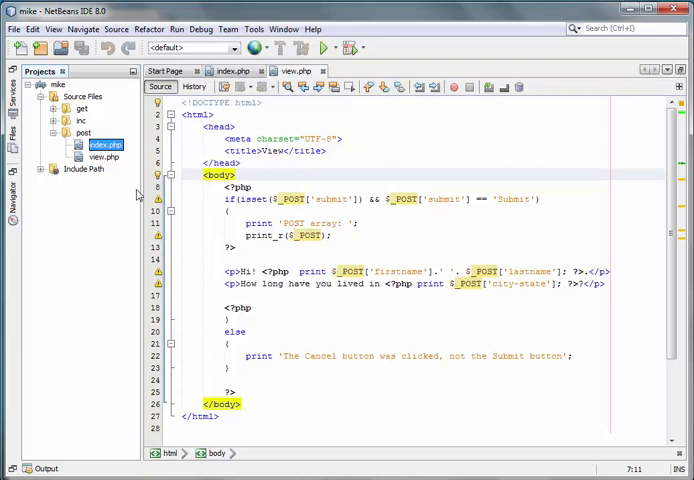
mouse_move(289, 468)
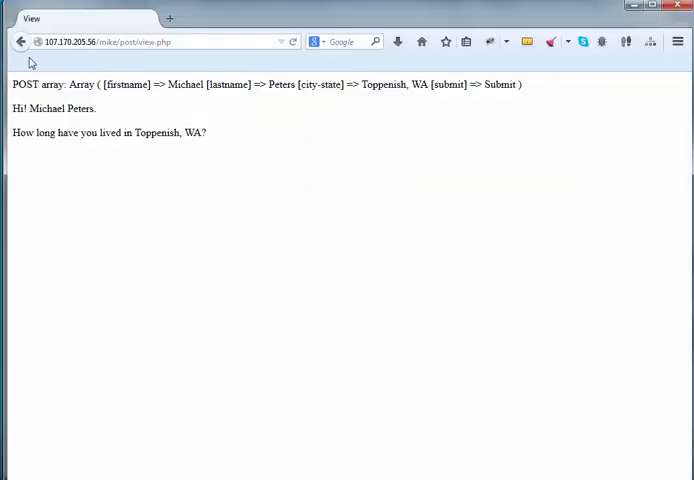
left_click(19, 41)
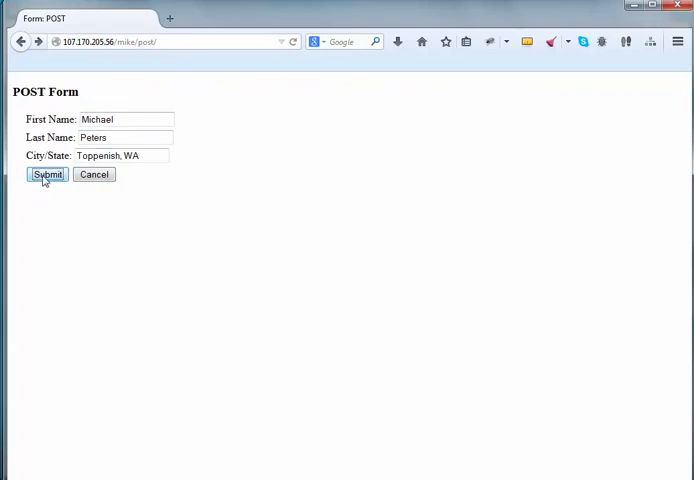
left_click(47, 174)
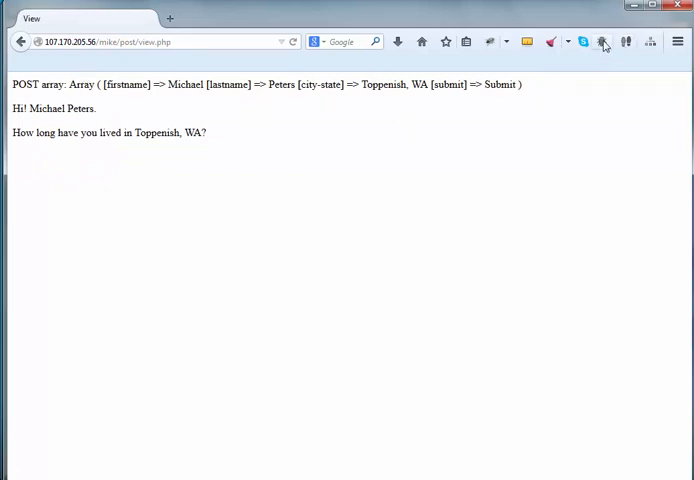
Step: Enable Firebug's Net panel, resubmit the form, and expand the POST view.php request
left_click(603, 41)
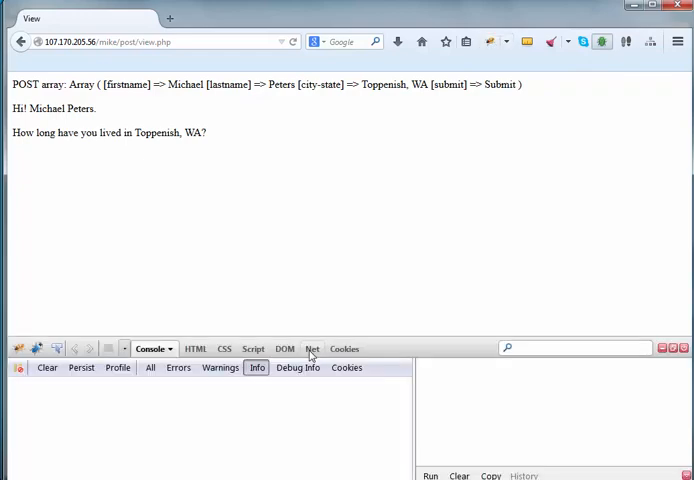
left_click(312, 348)
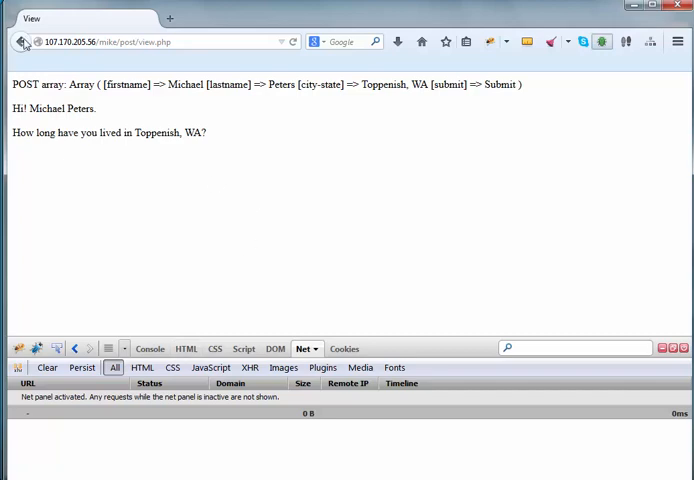
left_click(20, 41)
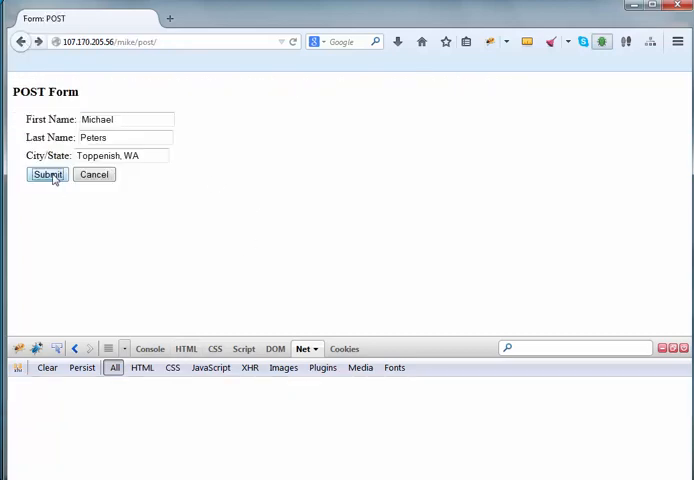
left_click(47, 174)
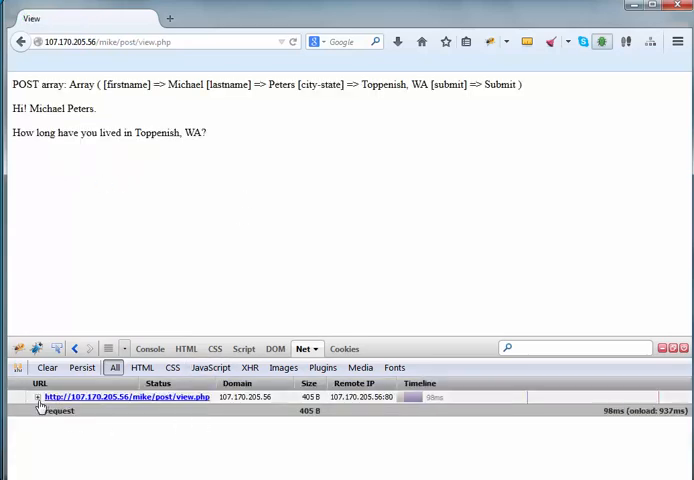
left_click(38, 397)
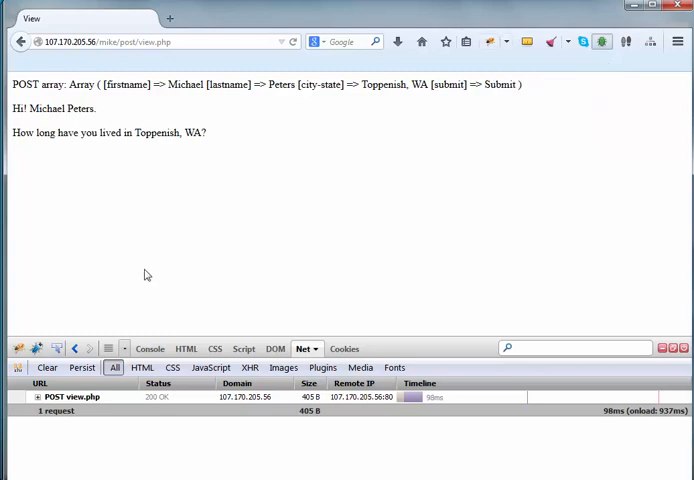
mouse_move(308, 275)
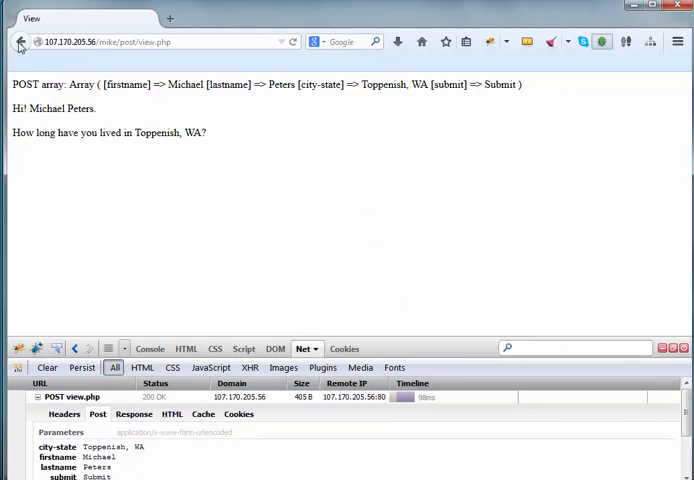
left_click(18, 41)
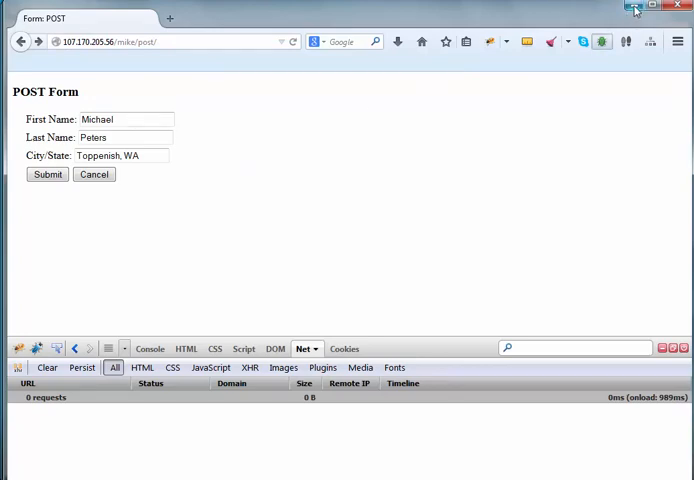
mouse_move(218, 333)
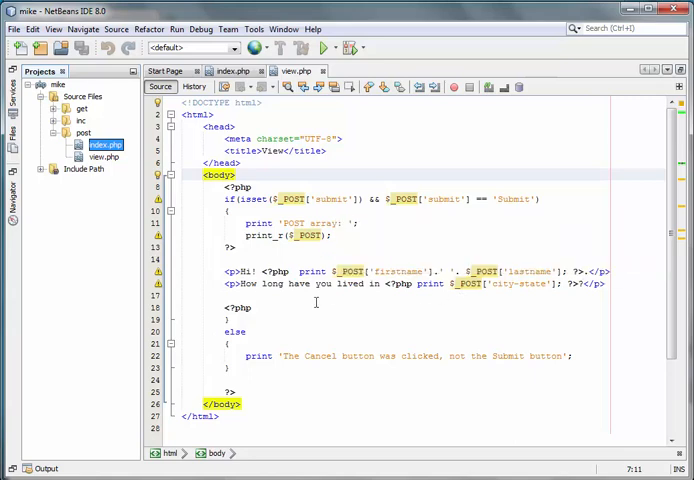
mouse_move(338, 304)
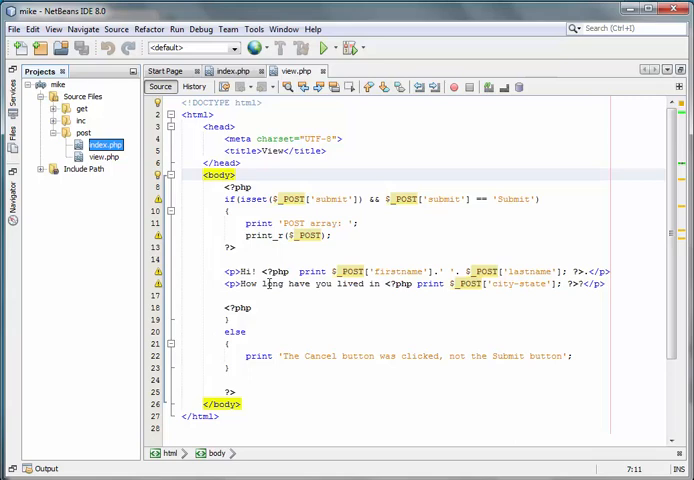
mouse_move(340, 317)
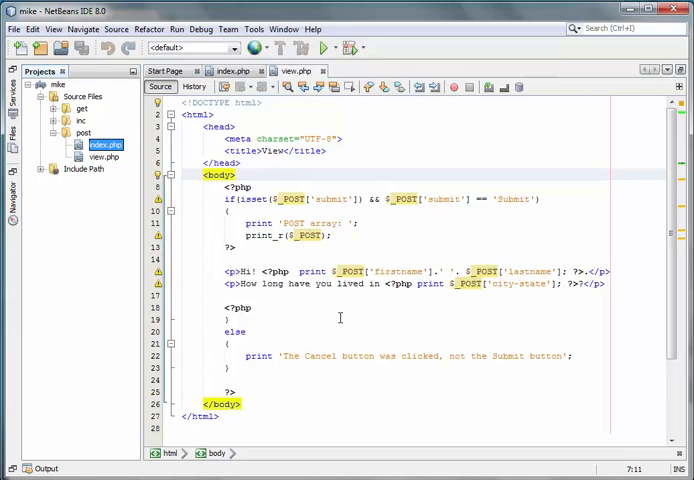
mouse_move(338, 317)
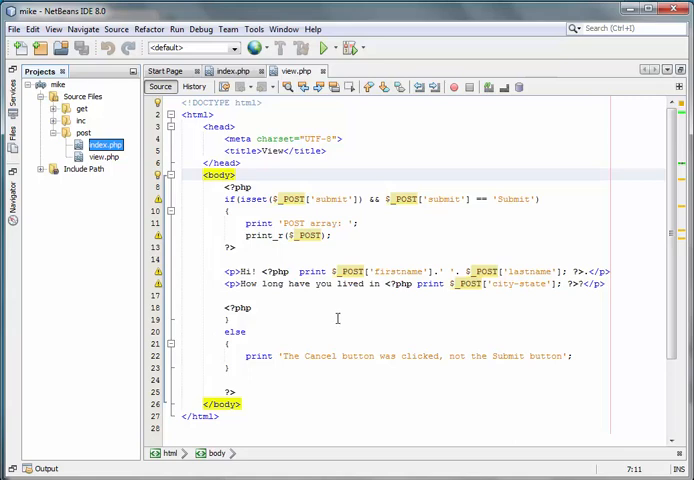
mouse_move(336, 315)
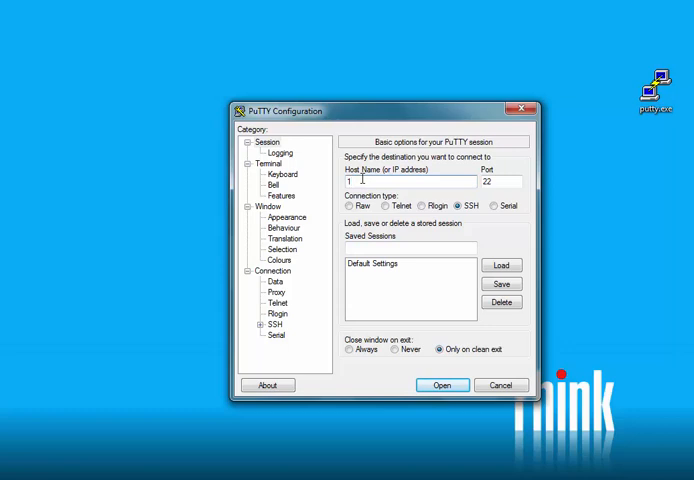
Step: Enter host 107.170.205.56 and enable Use system colours under Window > Colours
type("107.170.")
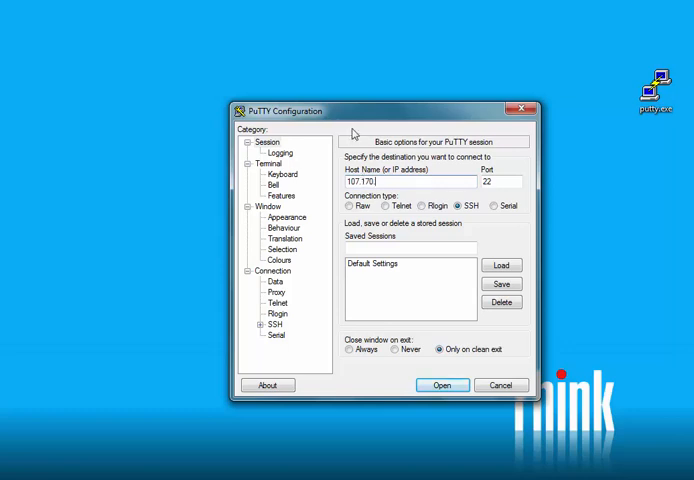
type("205.56")
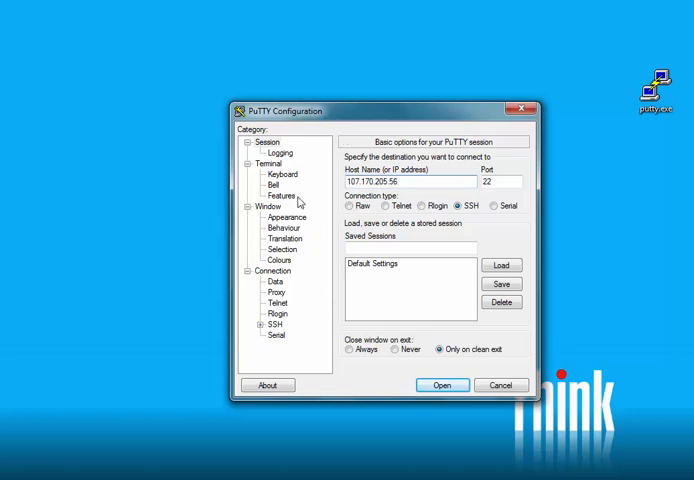
left_click(280, 258)
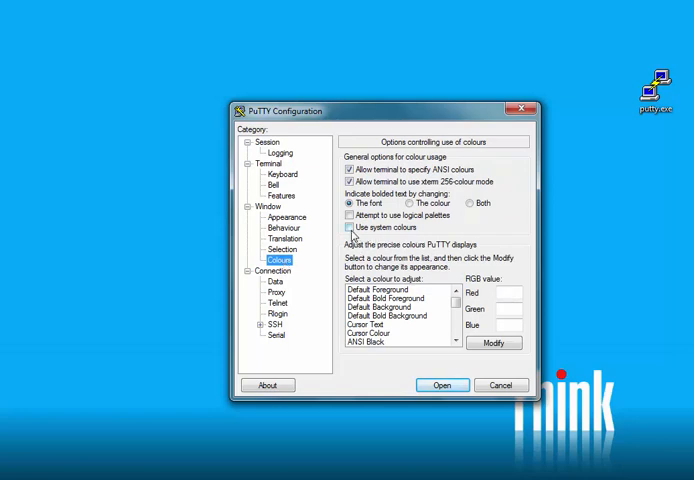
left_click(350, 227)
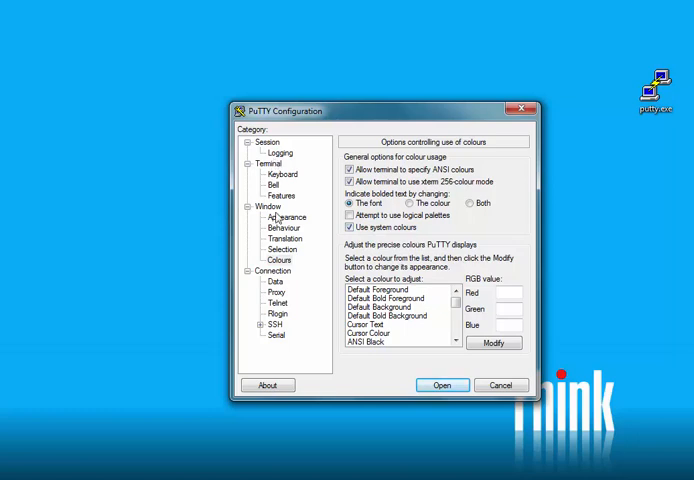
left_click(267, 207)
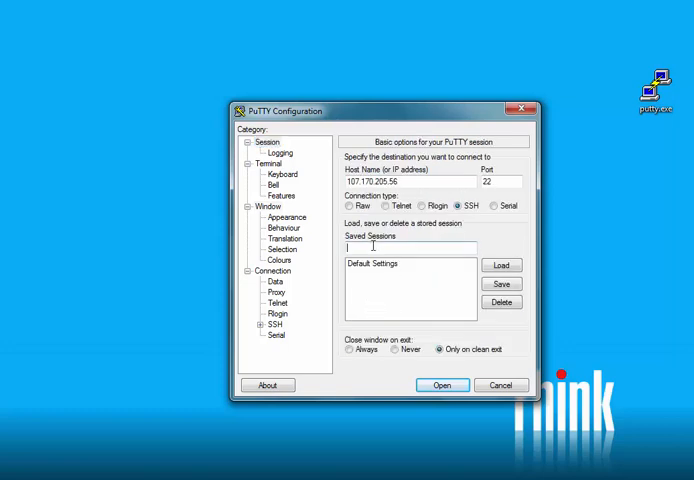
Step: Save the session as MoodleProject, then load it and open the connection
type("Moodle")
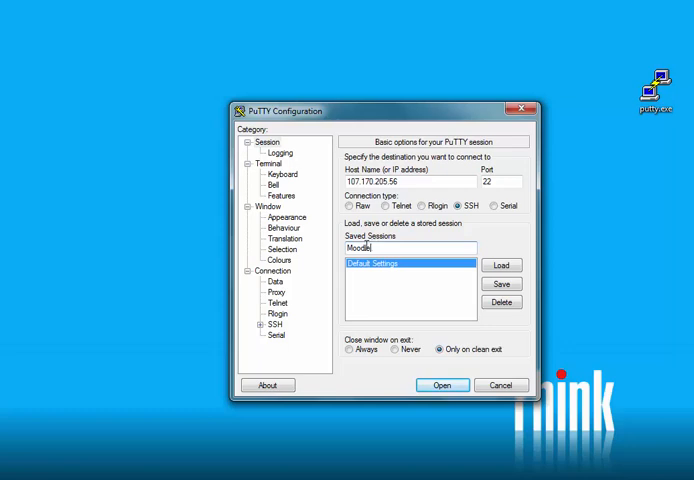
type("Project")
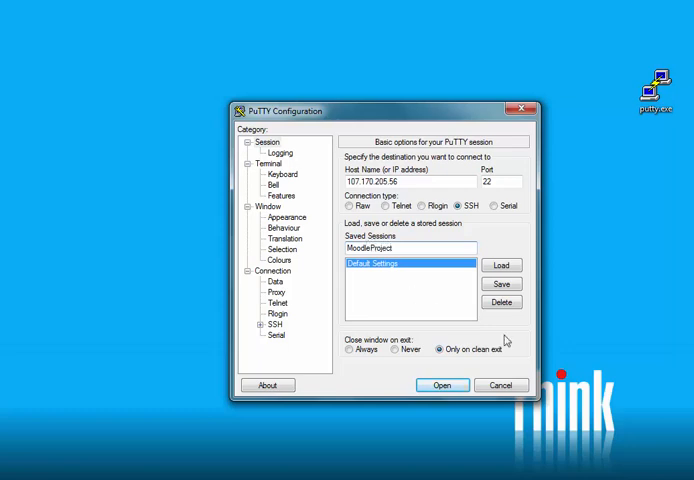
left_click(501, 283)
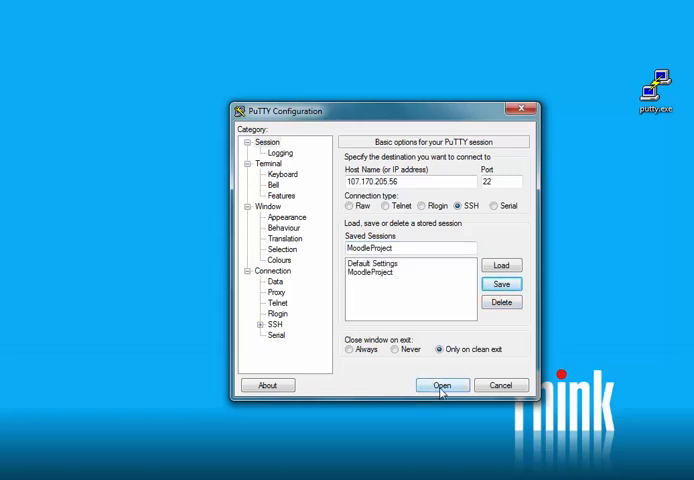
left_click(375, 271)
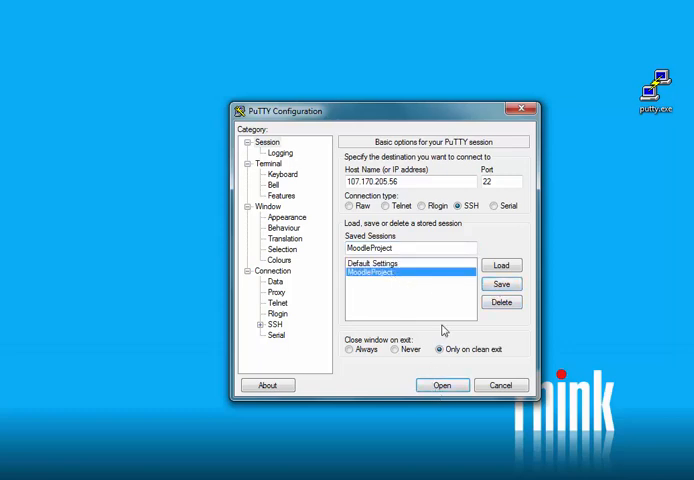
left_click(441, 385)
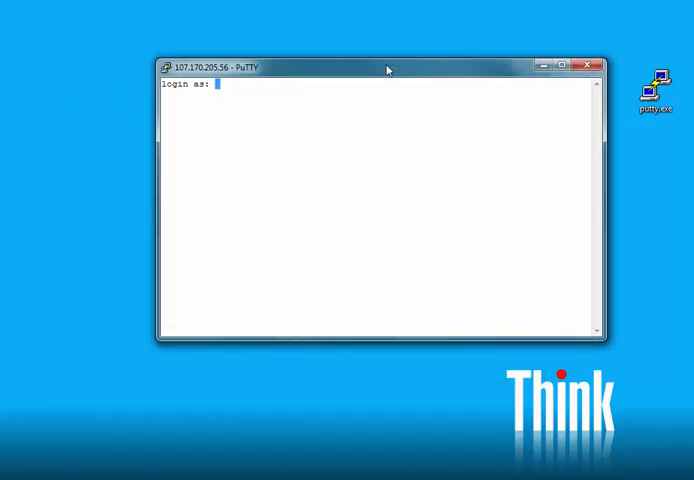
Step: Log in as mike, run dr and pwd, cd home, and list files with ls -l
type("mike")
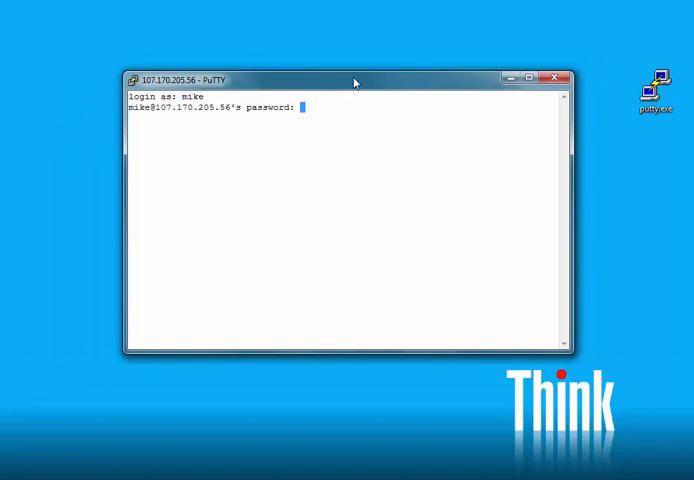
mouse_move(344, 54)
type("r")
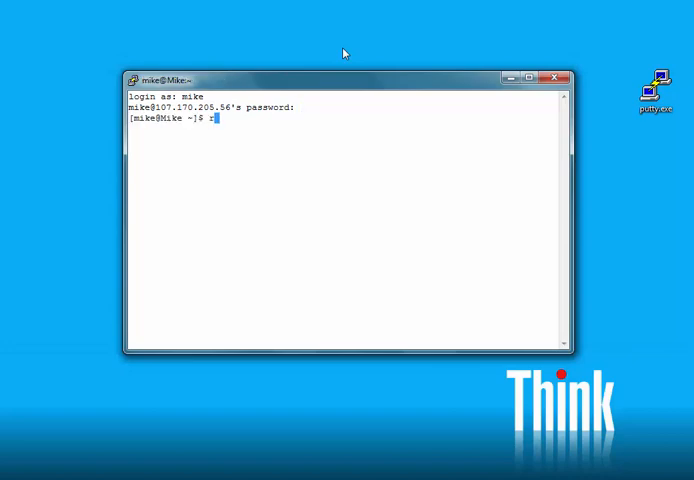
type("u")
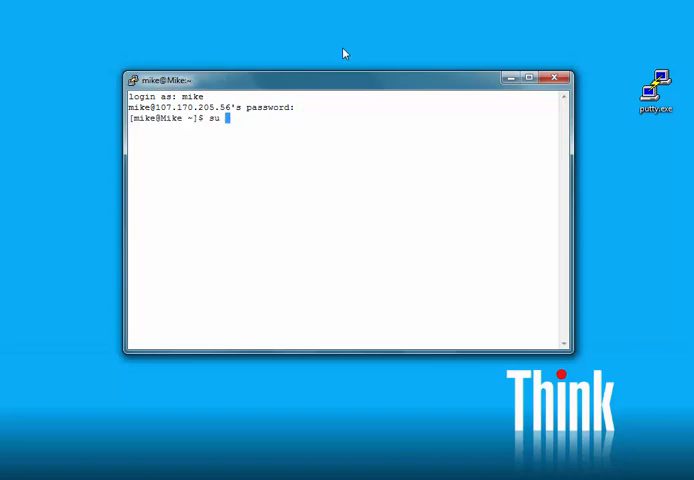
type("d")
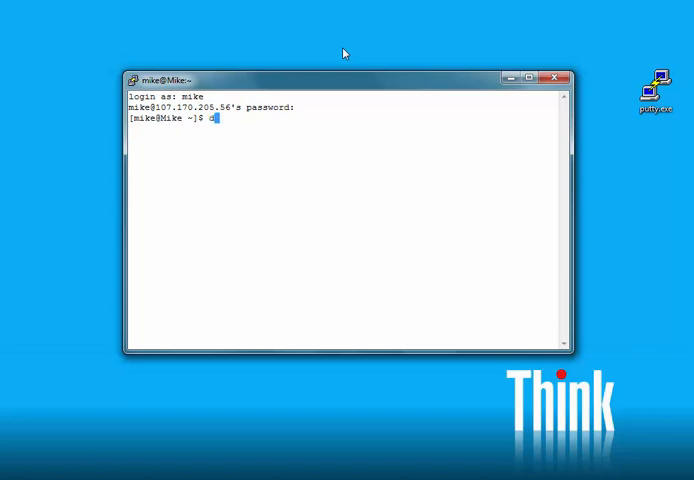
type("r")
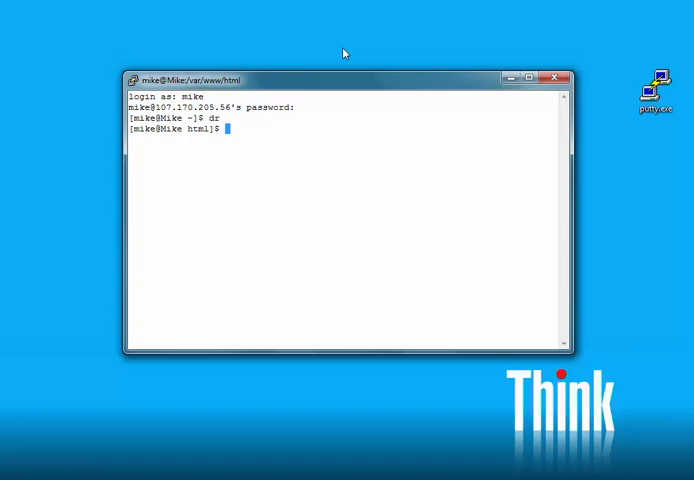
type("pwd")
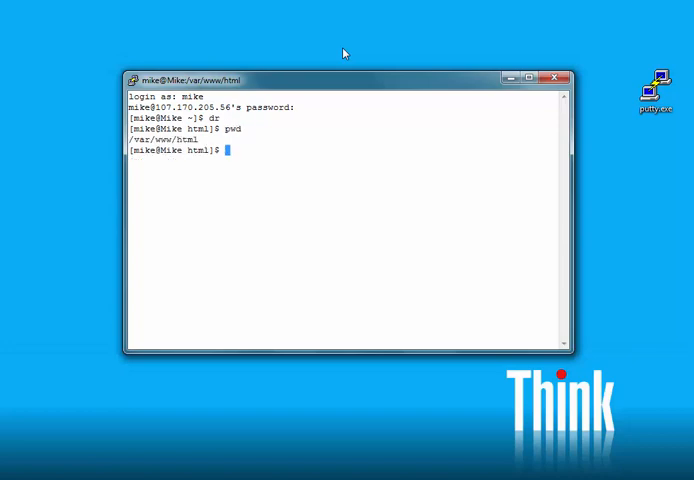
type("cd")
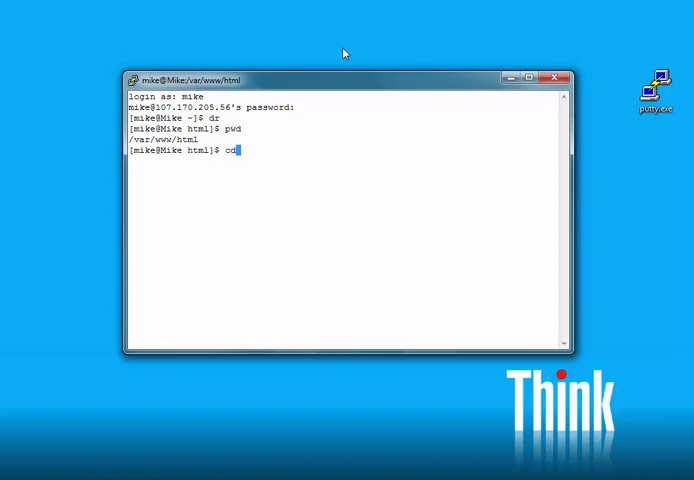
type("\" \"")
type("pwd")
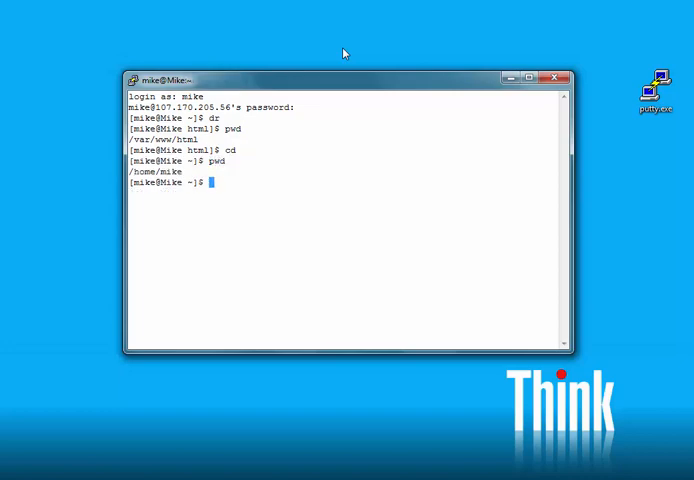
type("ls -la")
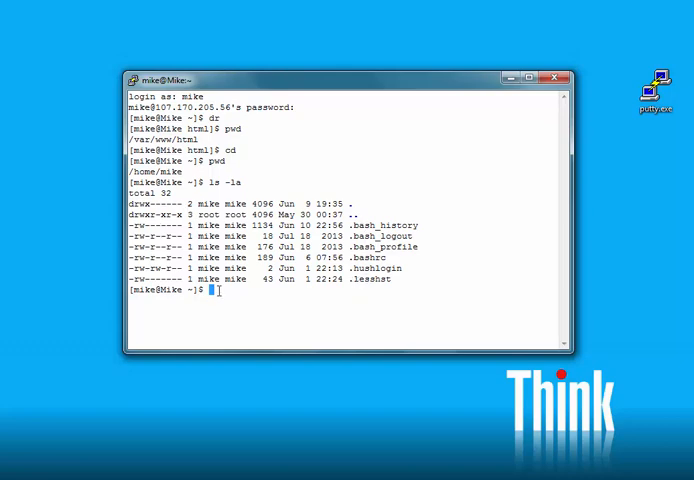
Step: Open .bashrc in vi to view it
type("vi")
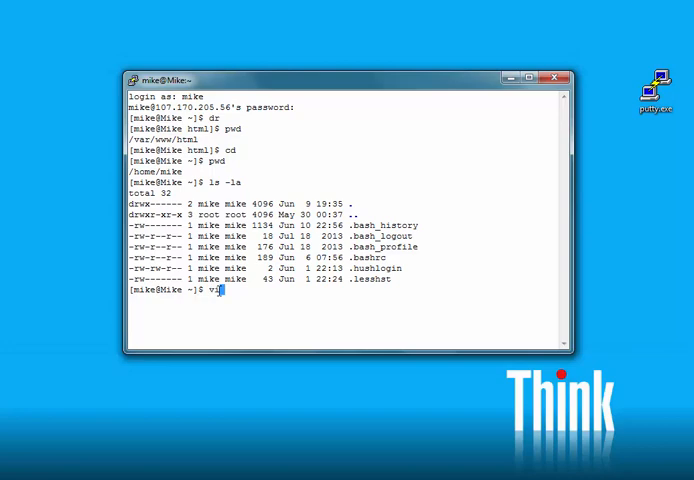
type(".bashrc")
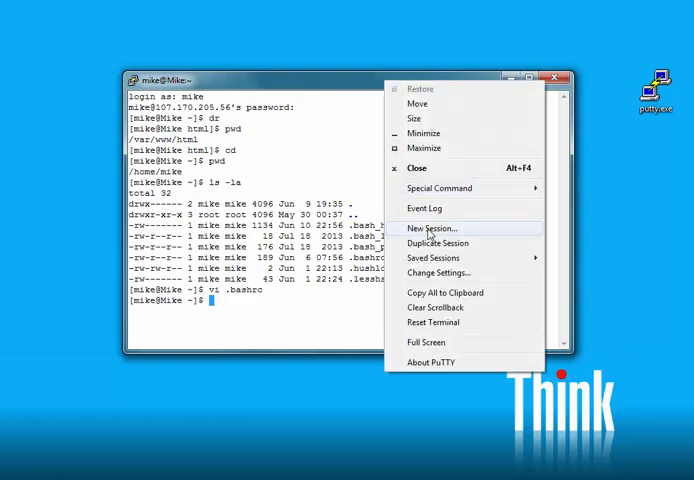
left_click(431, 228)
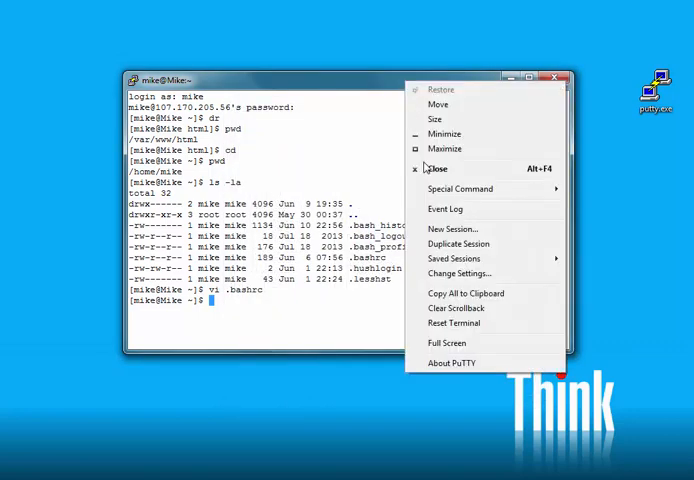
left_click(453, 229)
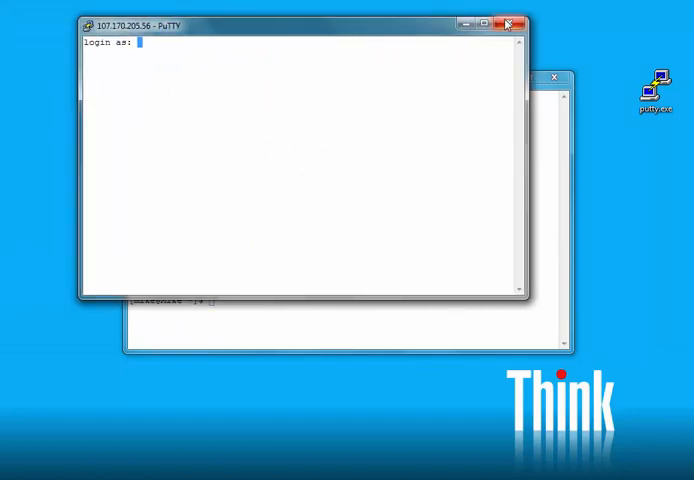
left_click(508, 23)
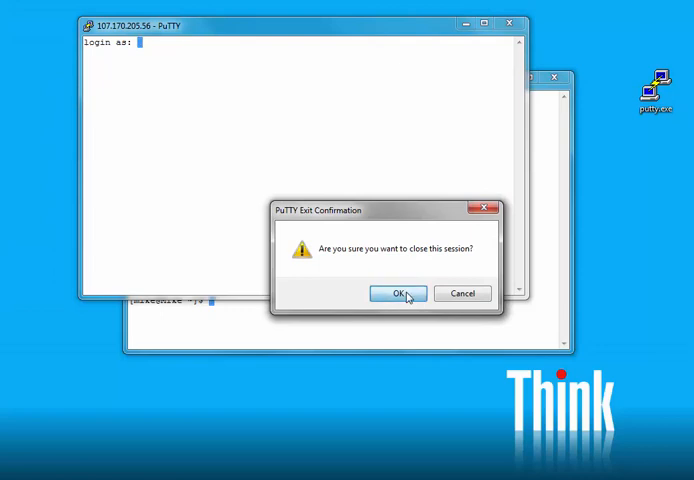
left_click(398, 293)
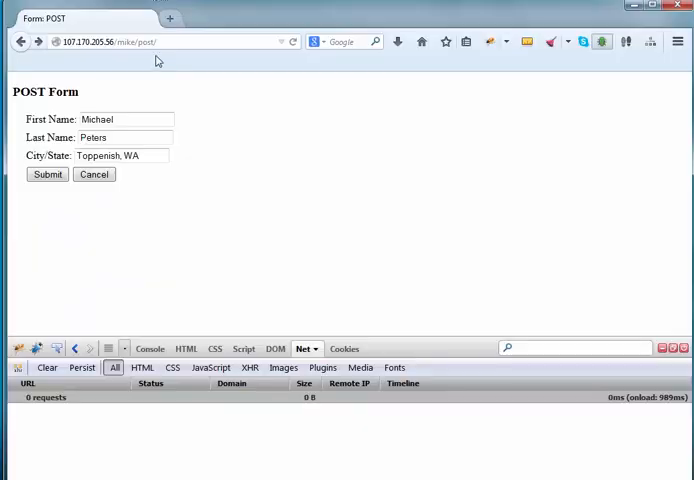
left_click(175, 41)
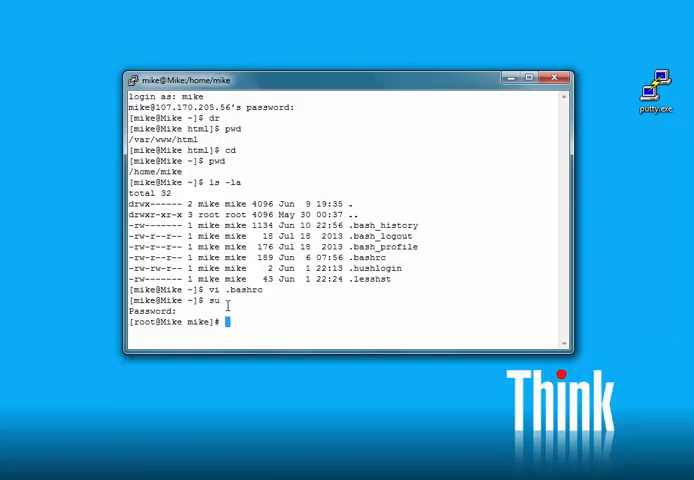
Step: As root, change to /etc/httpd/conf.d and list php.conf, README and welcome.conf
type("cd")
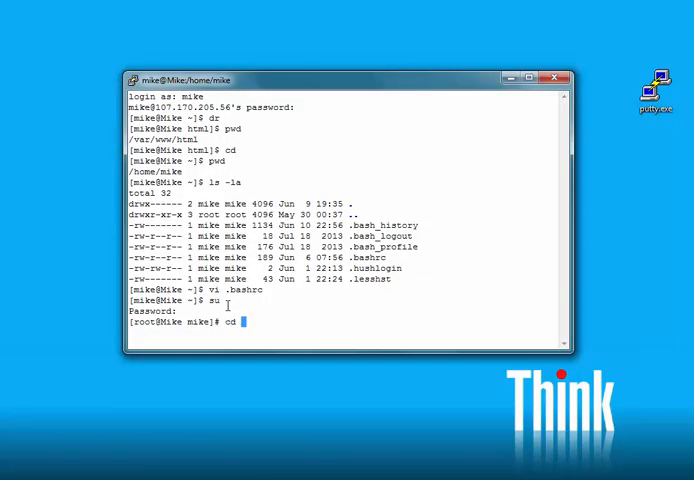
type("/etc/htt")
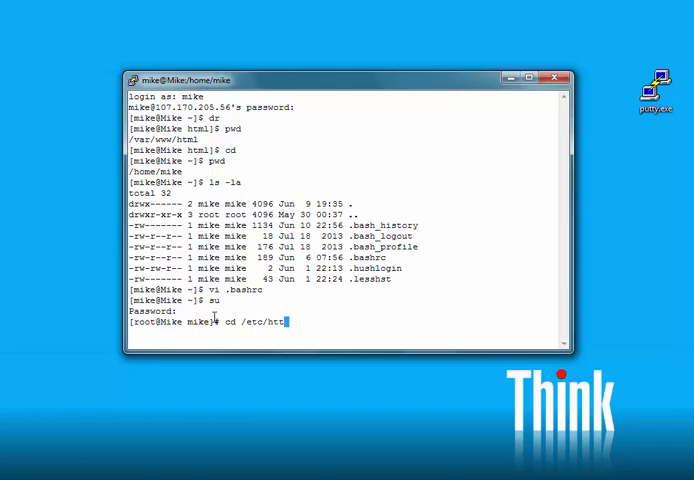
type("pd/con")
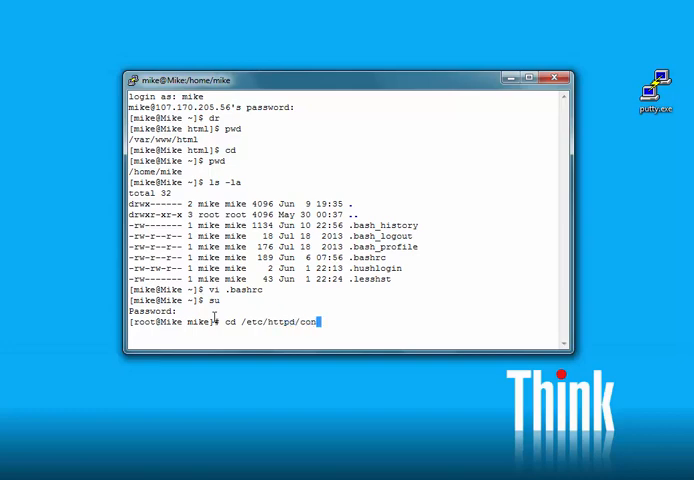
type(".d")
type("ls -l")
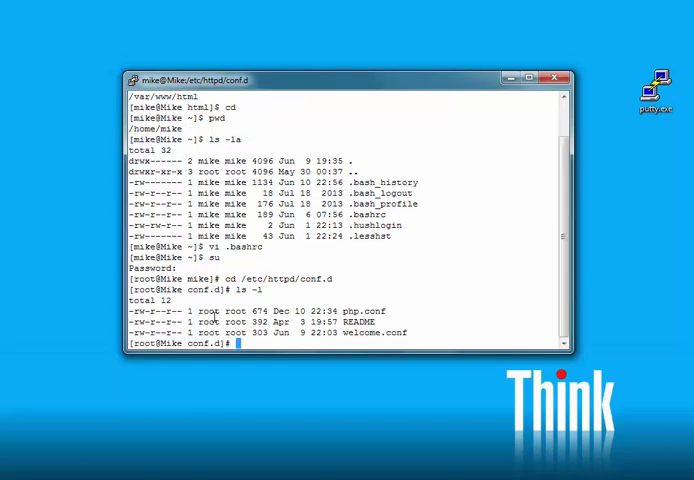
type("ph")
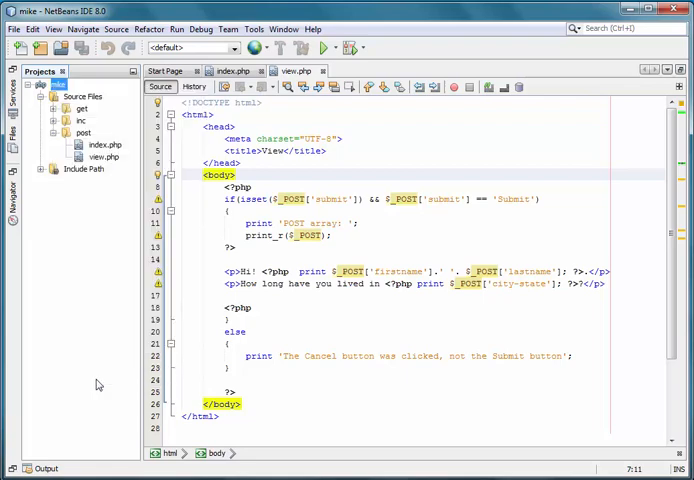
right_click(58, 84)
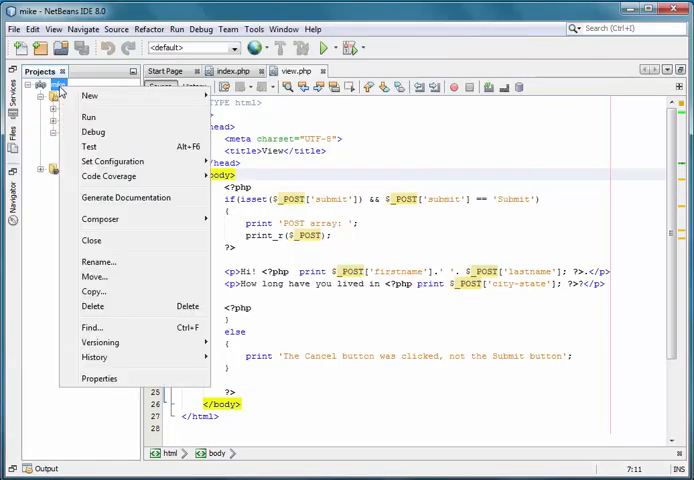
left_click(99, 378)
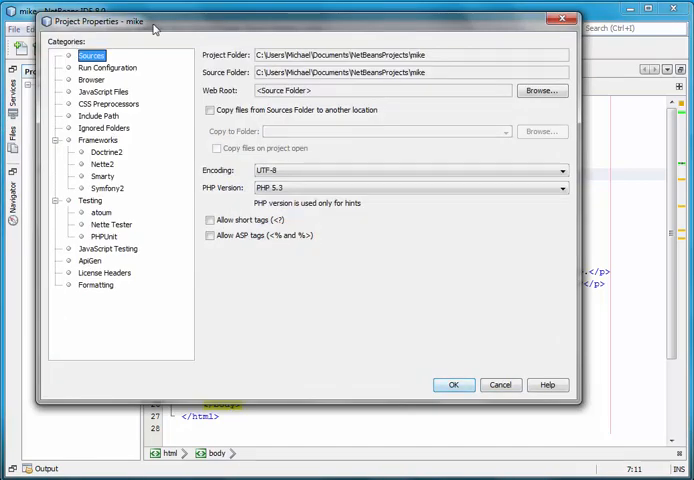
left_click(107, 67)
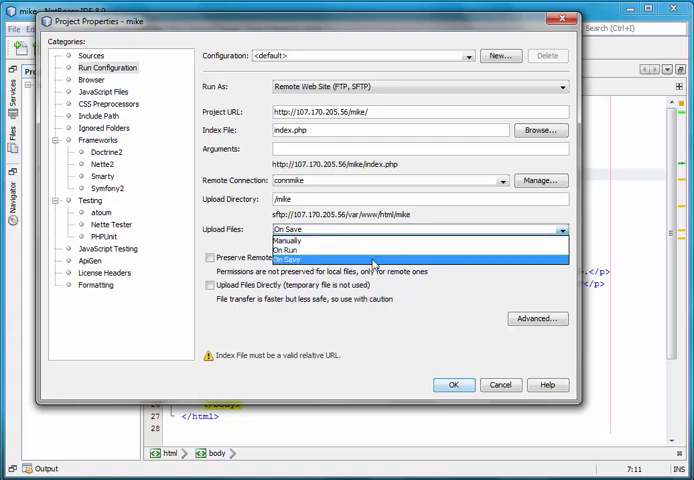
mouse_move(392, 249)
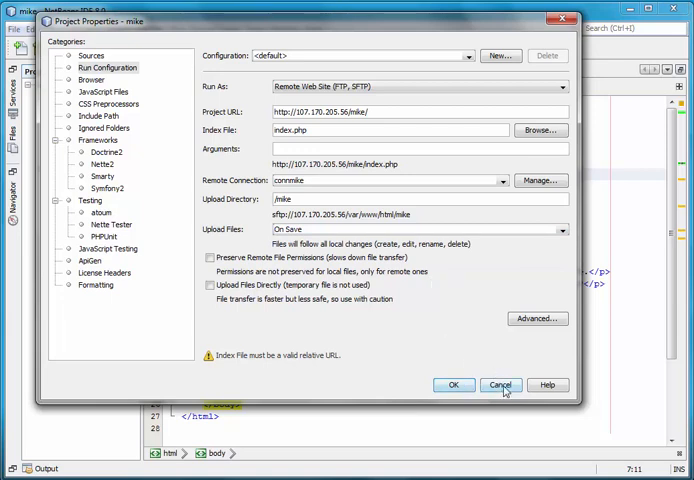
left_click(500, 385)
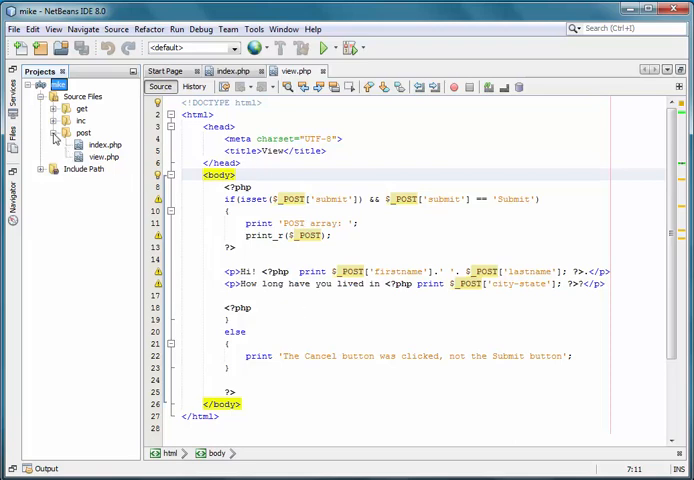
Step: Collapse the post and inc folders under Source Files in the mike project
left_click(55, 132)
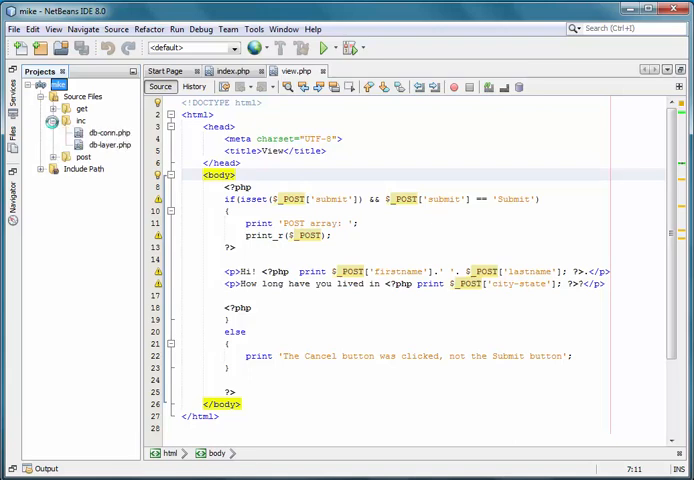
left_click(52, 120)
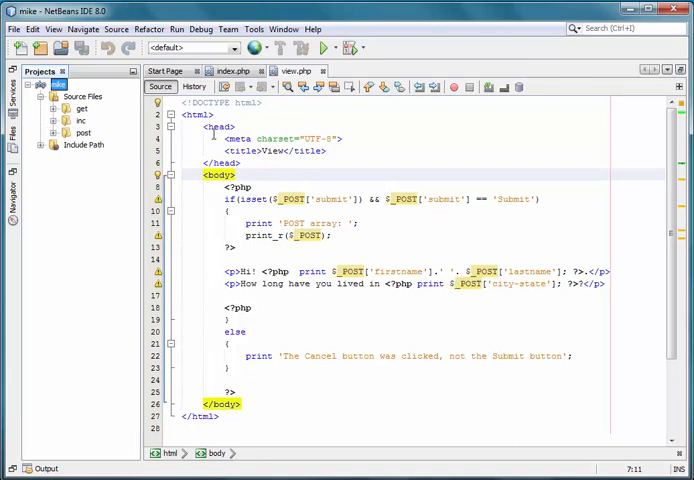